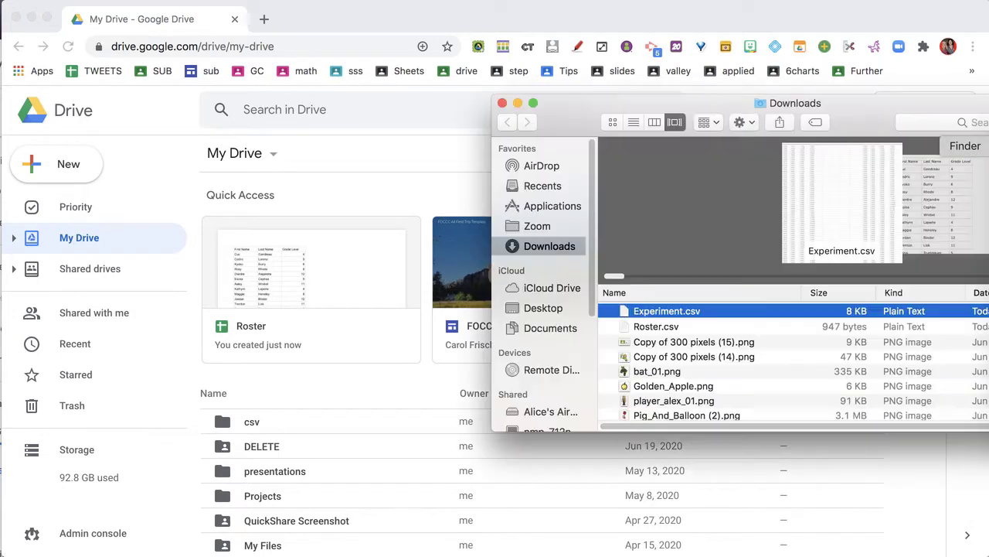
Select the CSV files in Finder, then open the empty csv folder in My Drive
click(656, 326)
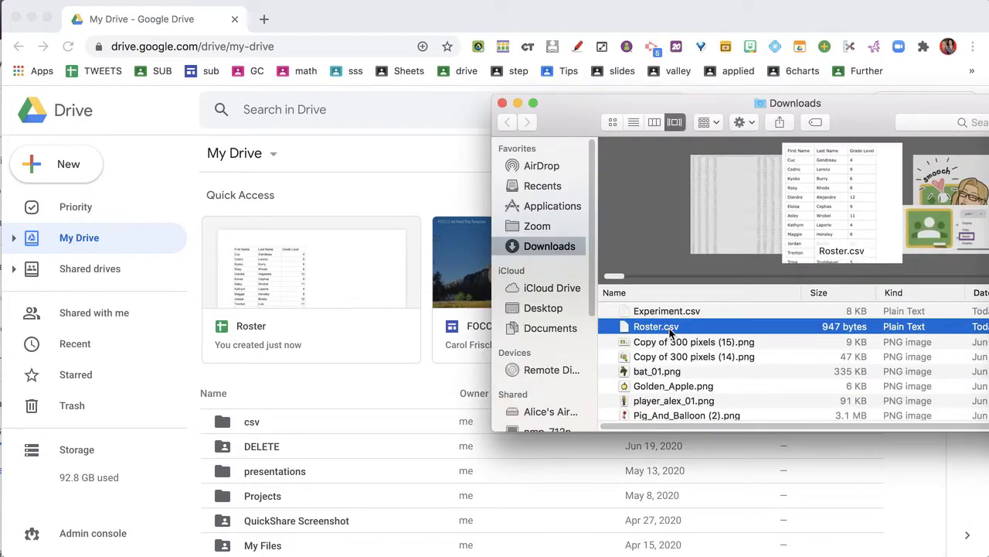
mouse_move(657, 337)
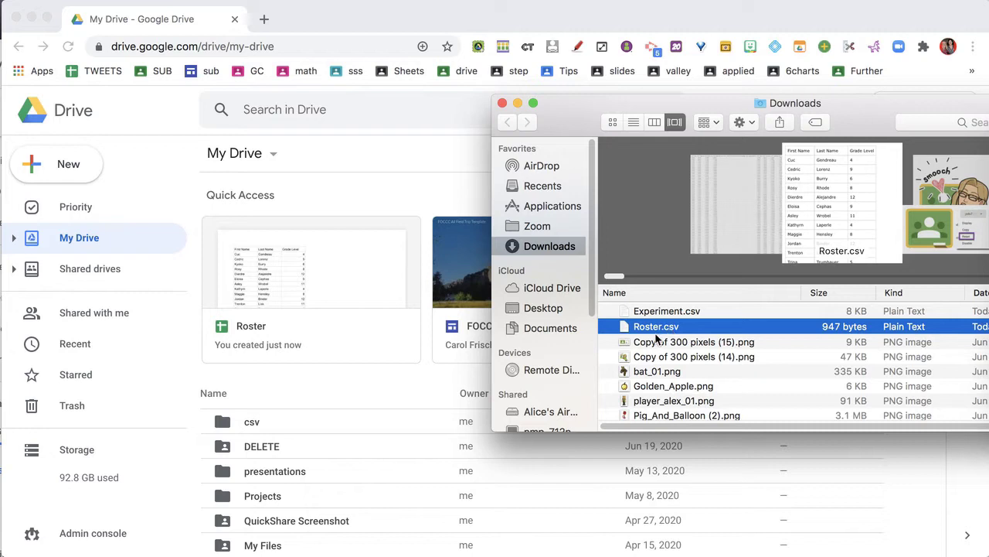
mouse_move(687, 332)
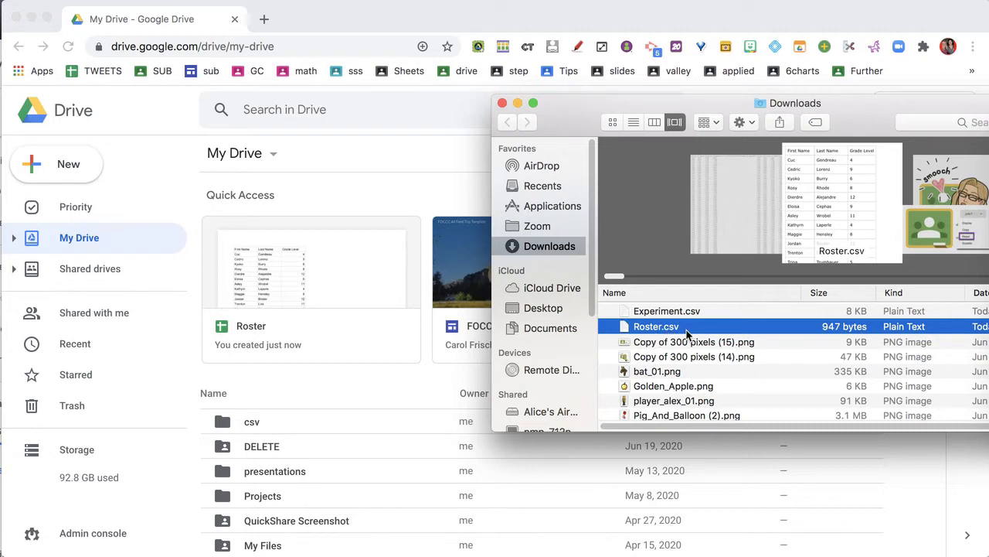
click(666, 310)
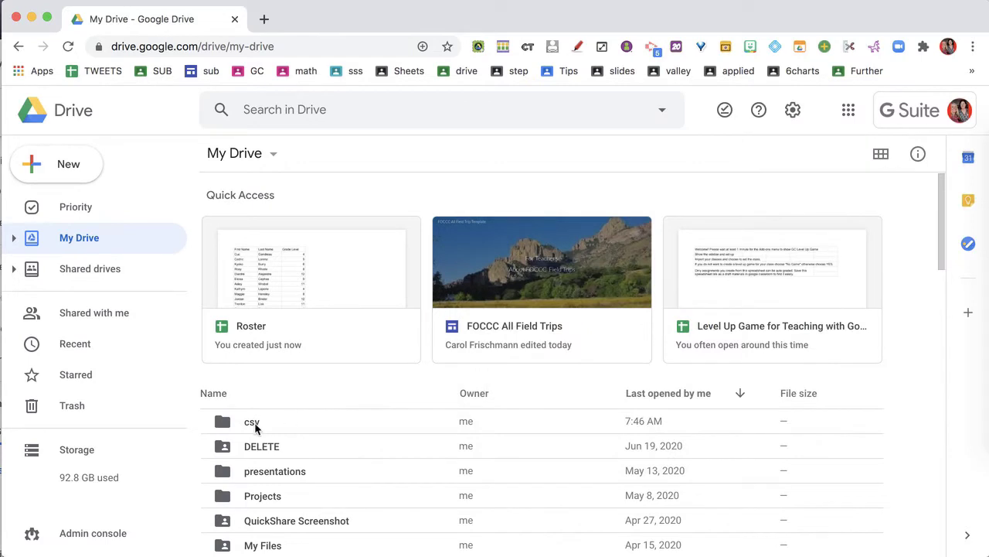
mouse_move(252, 420)
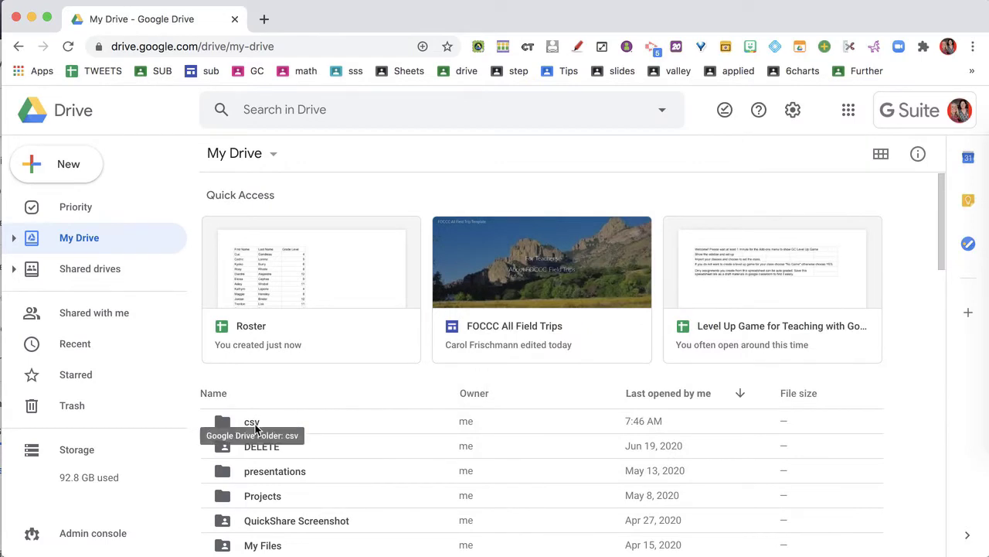
double_click(252, 421)
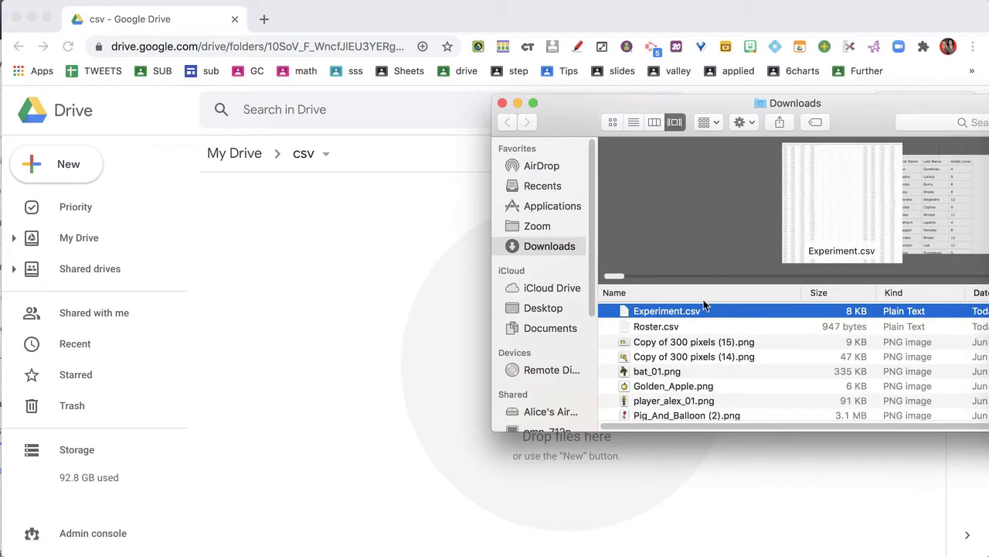
Drag Experiment.csv and Roster.csv from Finder into the csv folder to upload them
drag(655, 326, 365, 302)
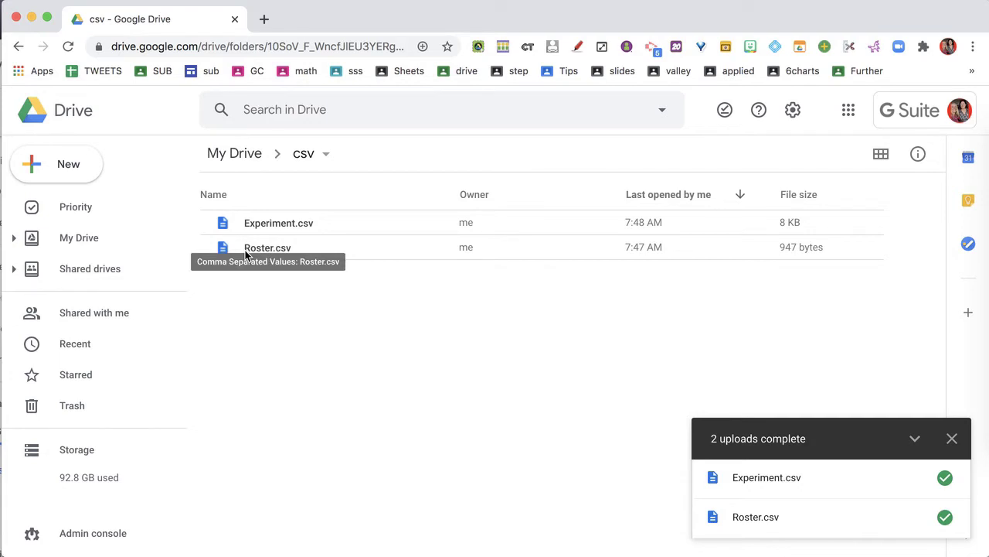
Open the uploaded Roster.csv with Google Sheets from its right-click menu
click(268, 247)
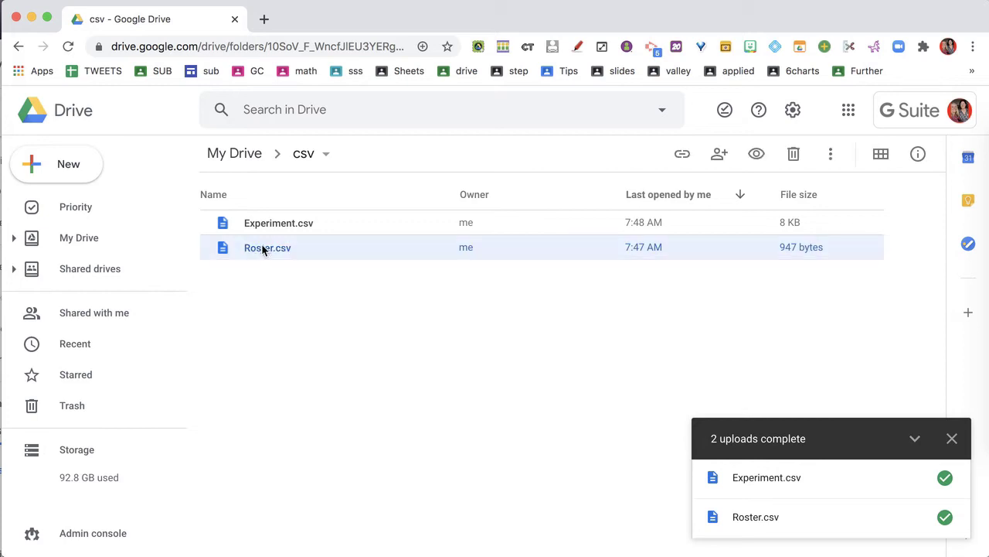
mouse_move(266, 247)
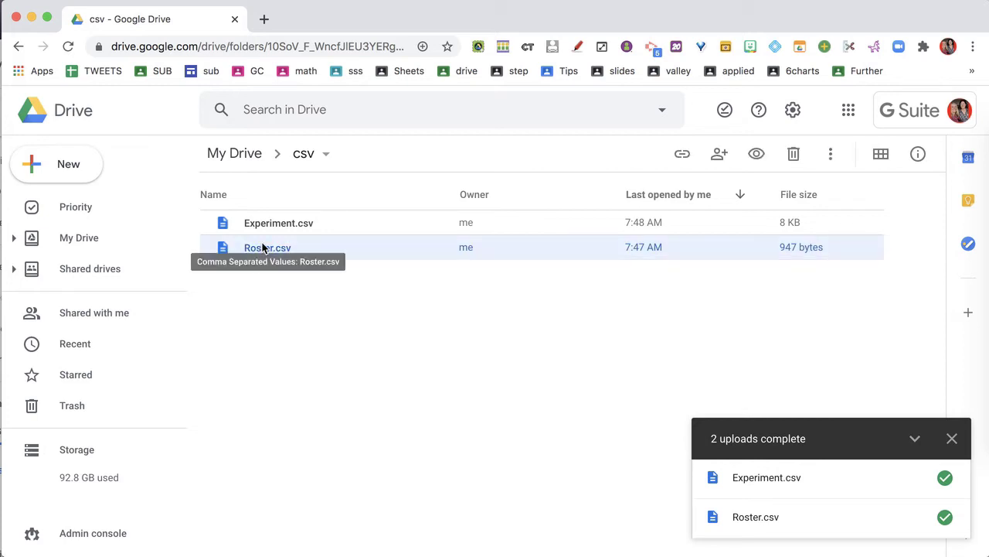
right_click(267, 247)
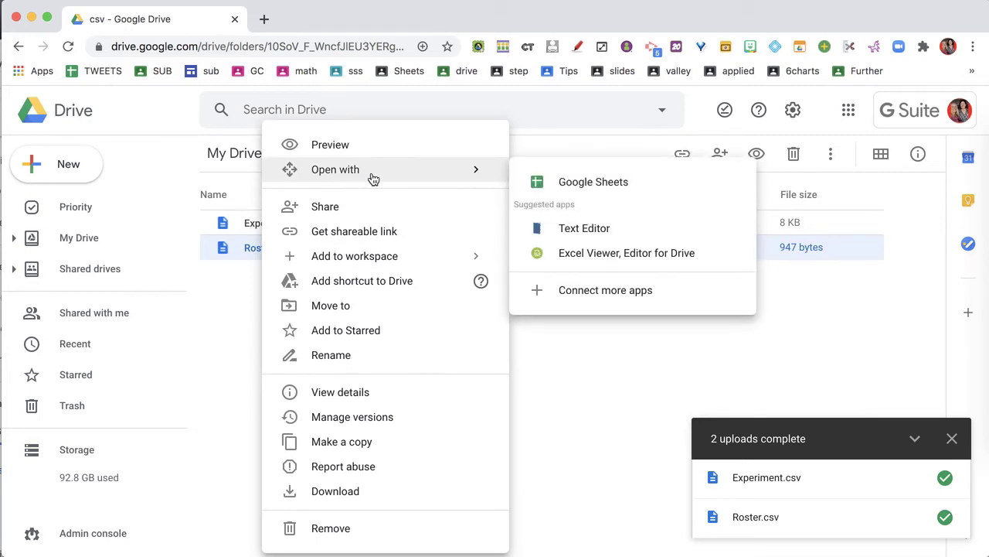
mouse_move(608, 186)
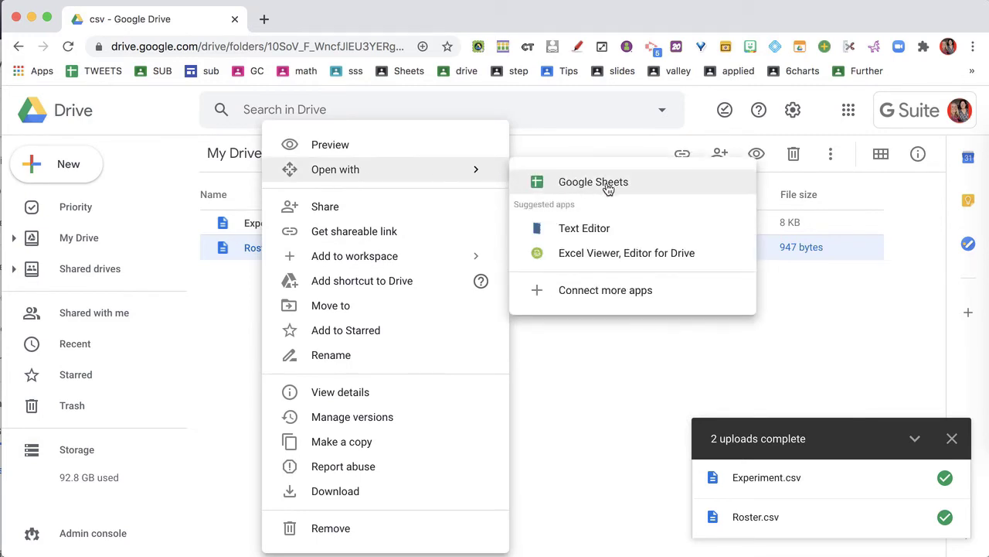
click(592, 182)
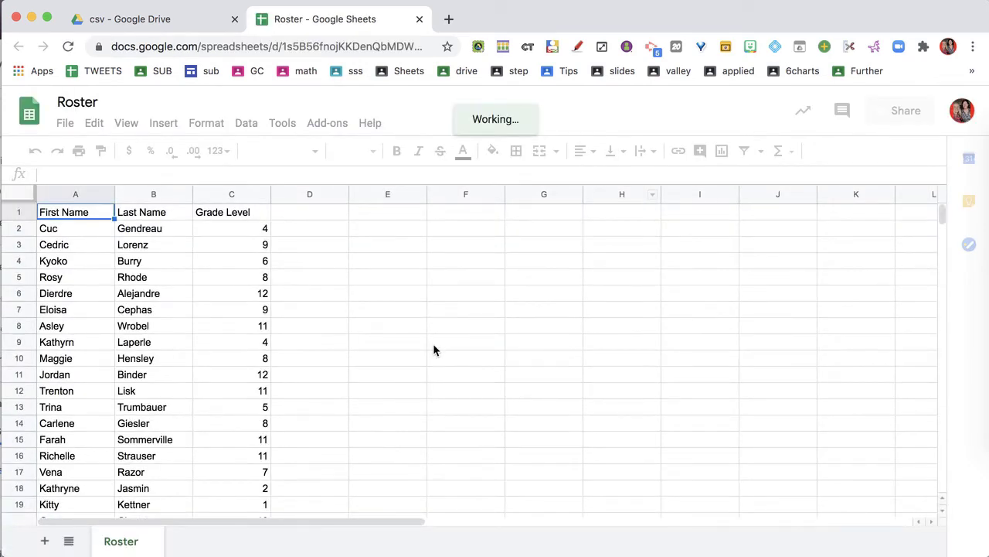
click(387, 341)
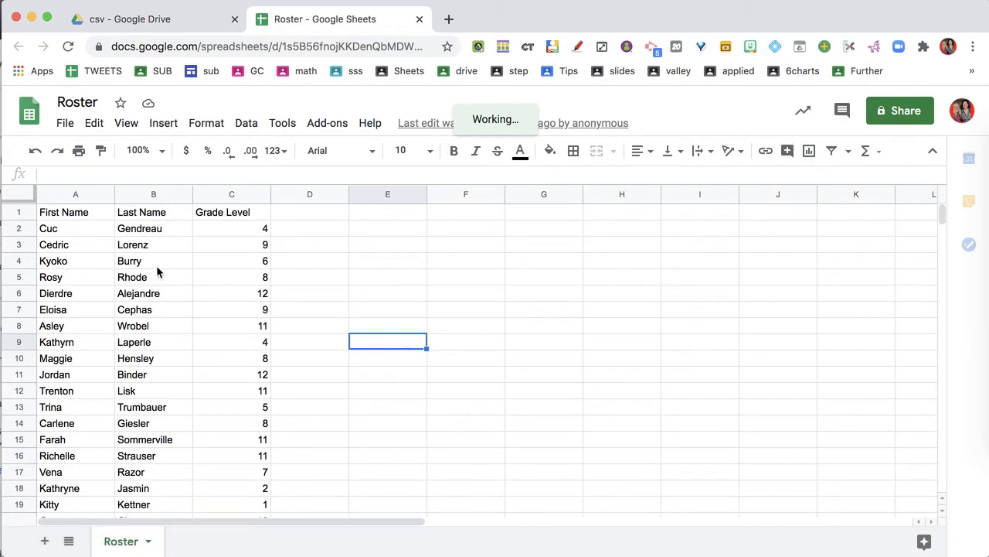
click(153, 260)
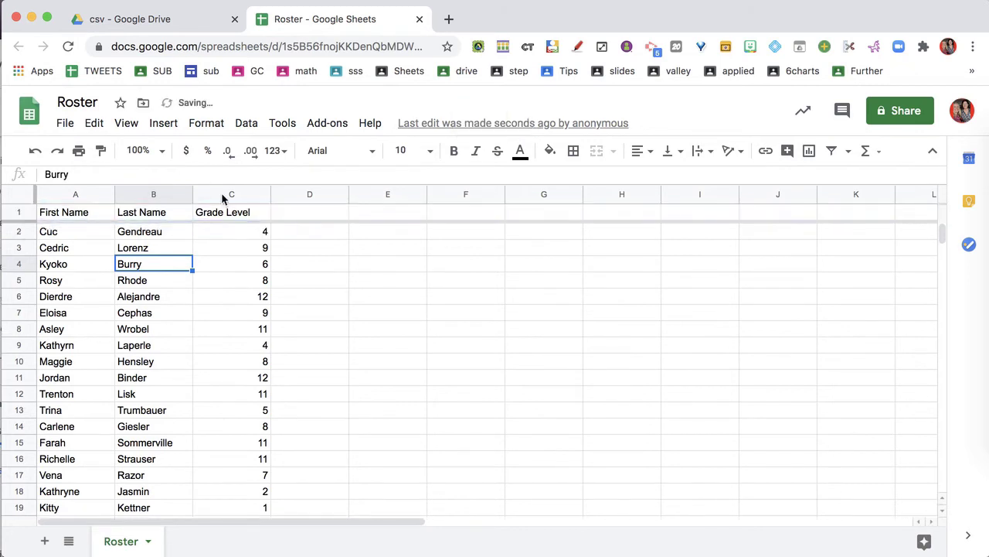
click(231, 194)
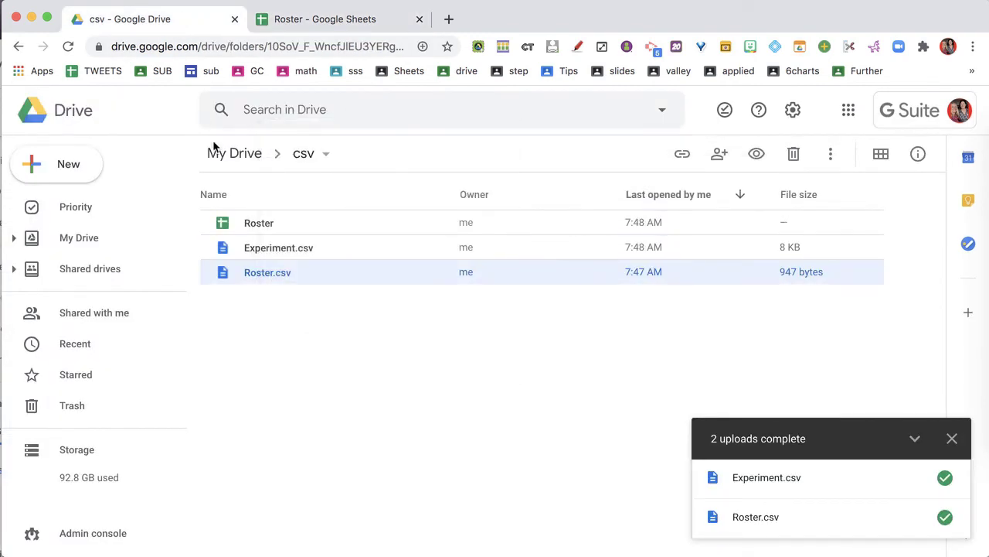
click(259, 222)
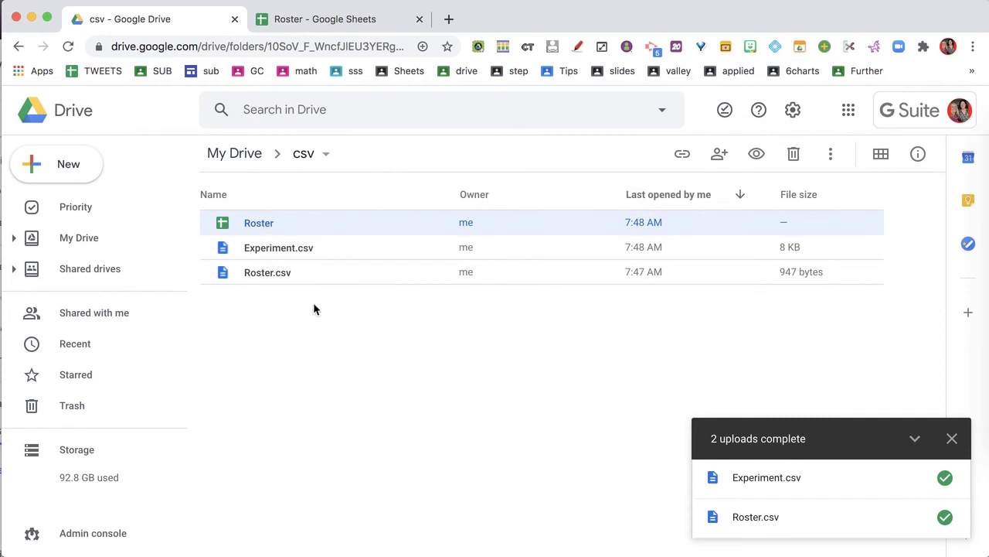
click(267, 272)
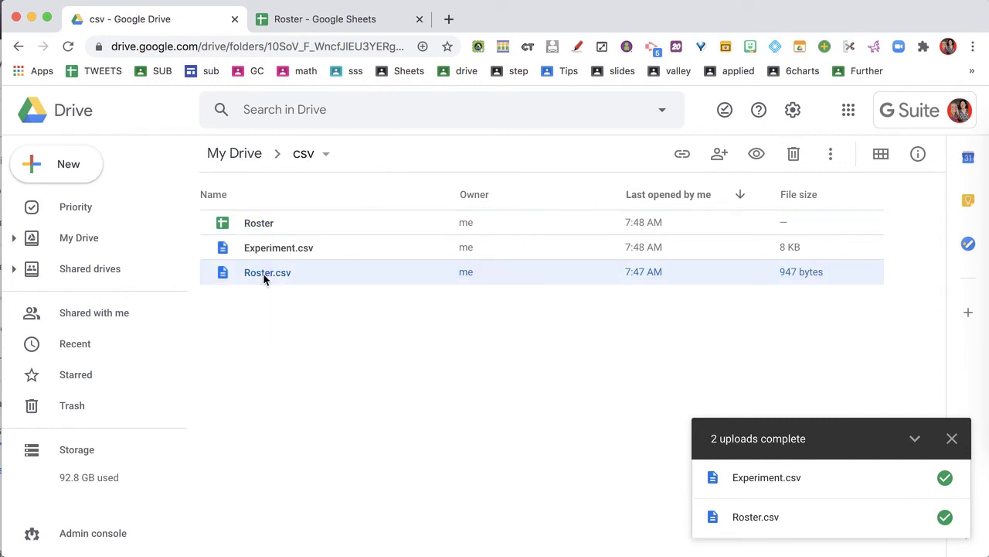
click(259, 223)
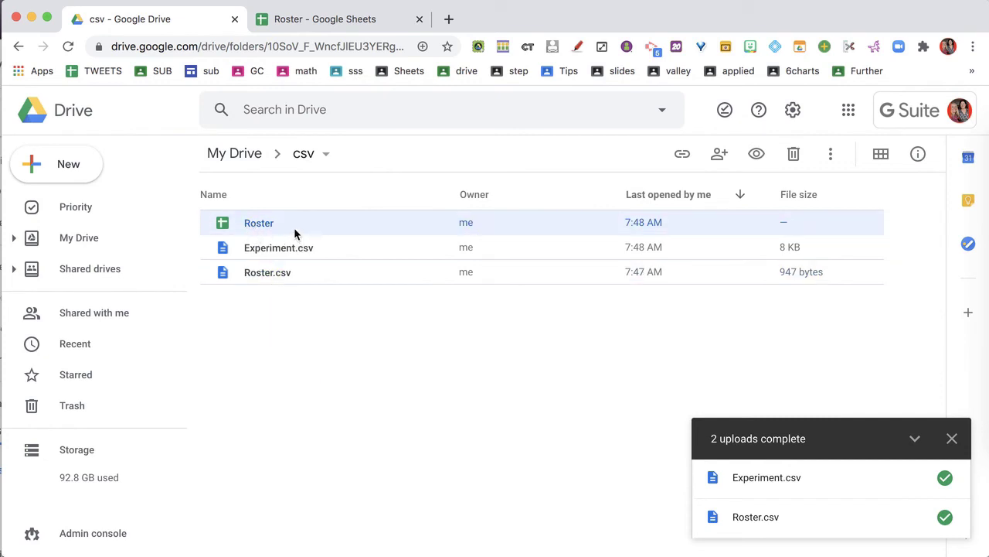
mouse_move(243, 224)
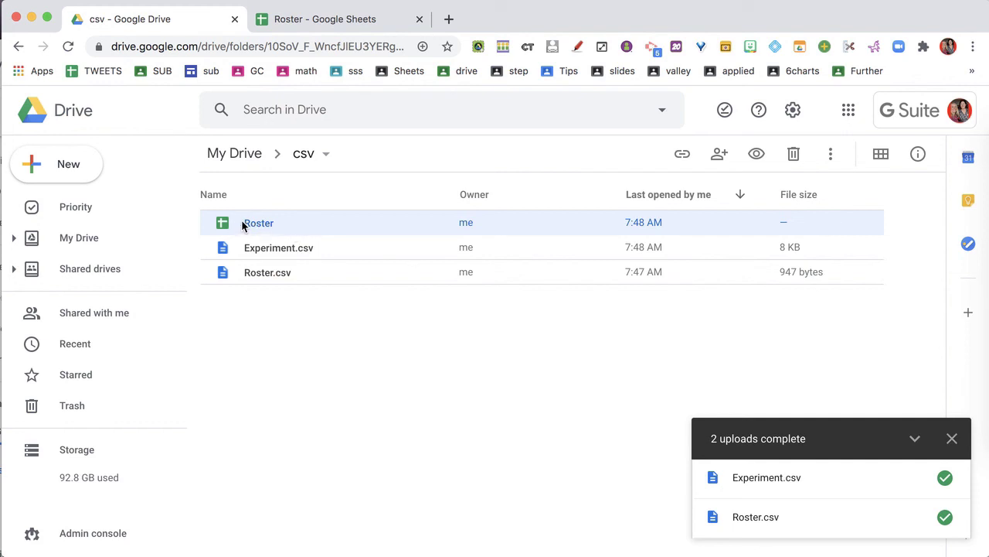
mouse_move(268, 272)
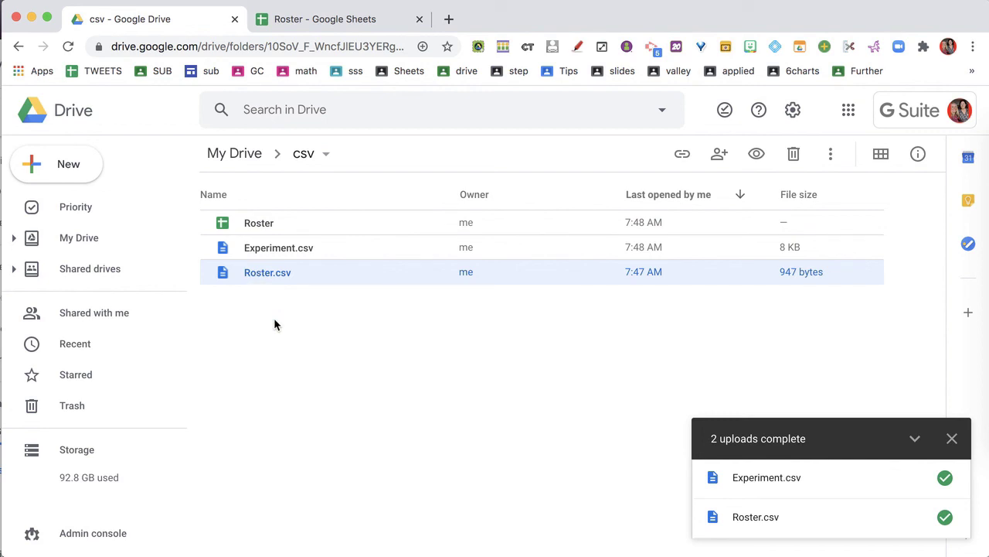
mouse_move(259, 223)
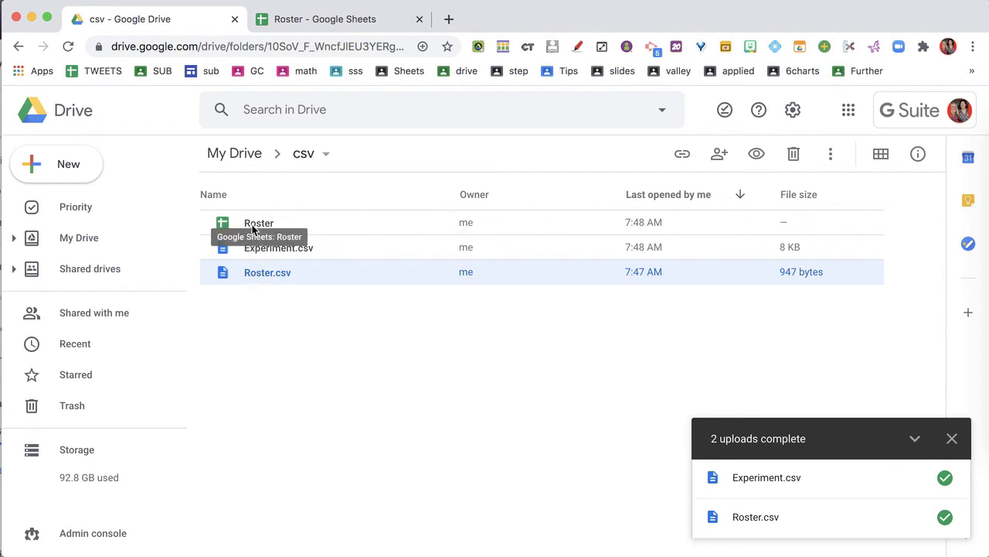